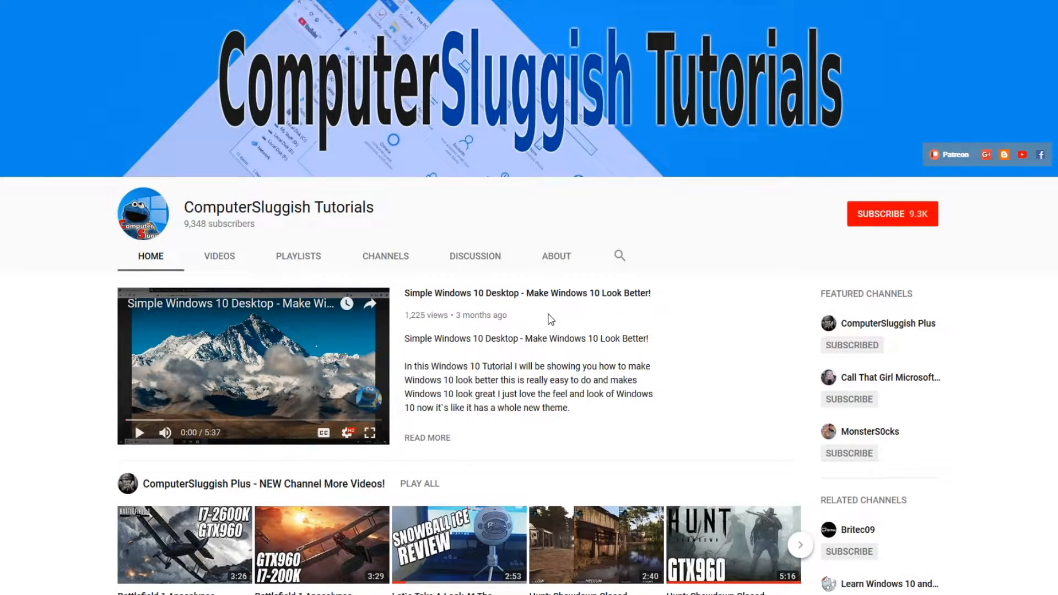
{"action": "mouse_move", "coordinate": [606, 324]}
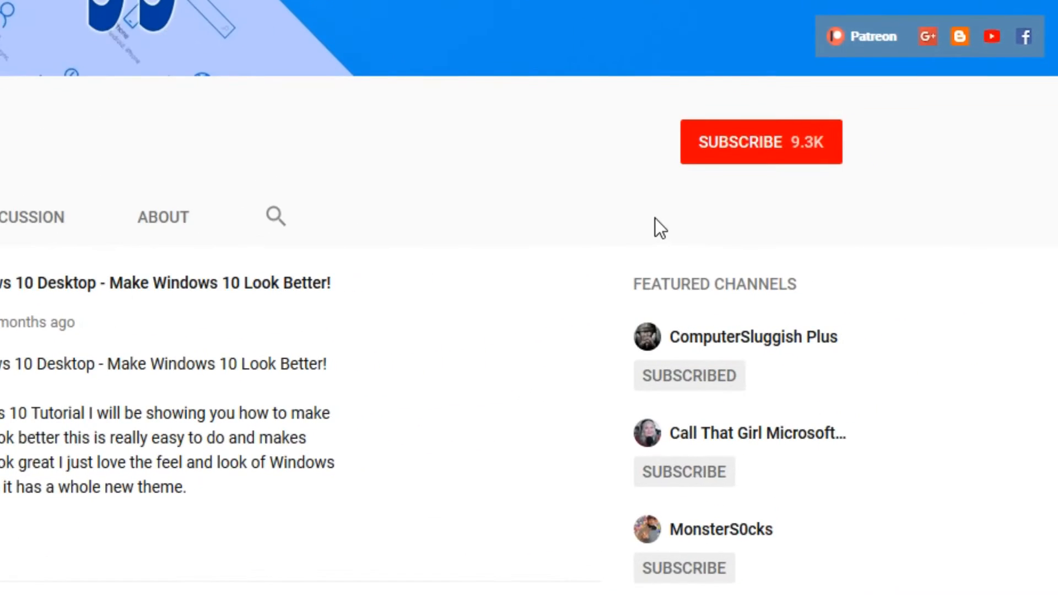
{"action": "mouse_move", "coordinate": [752, 159]}
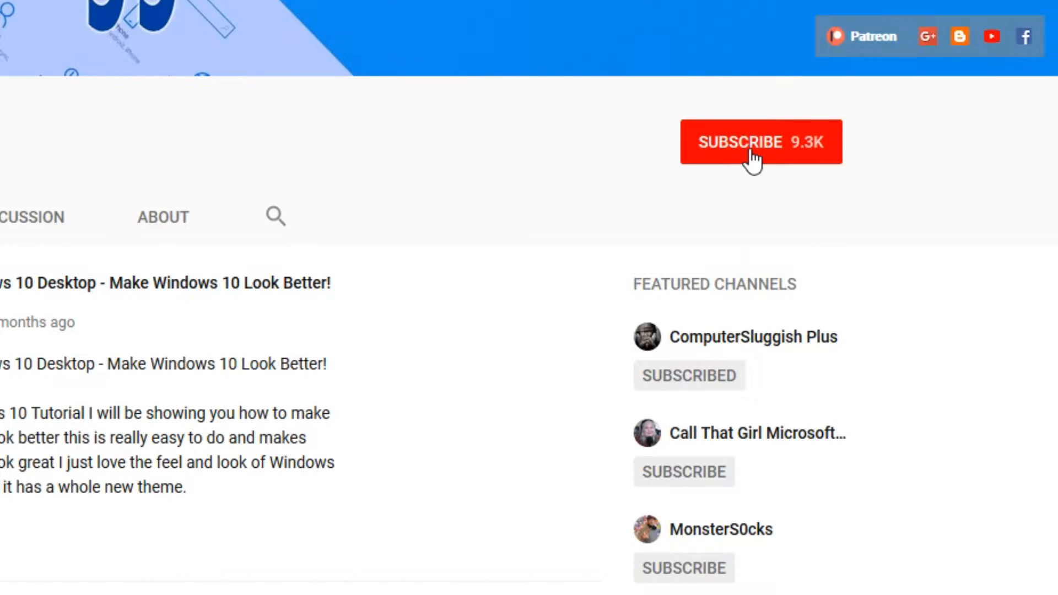
Subscribe to the ComputerSluggish Tutorials channel on YouTube.
{"action": "left_click", "coordinate": [761, 142]}
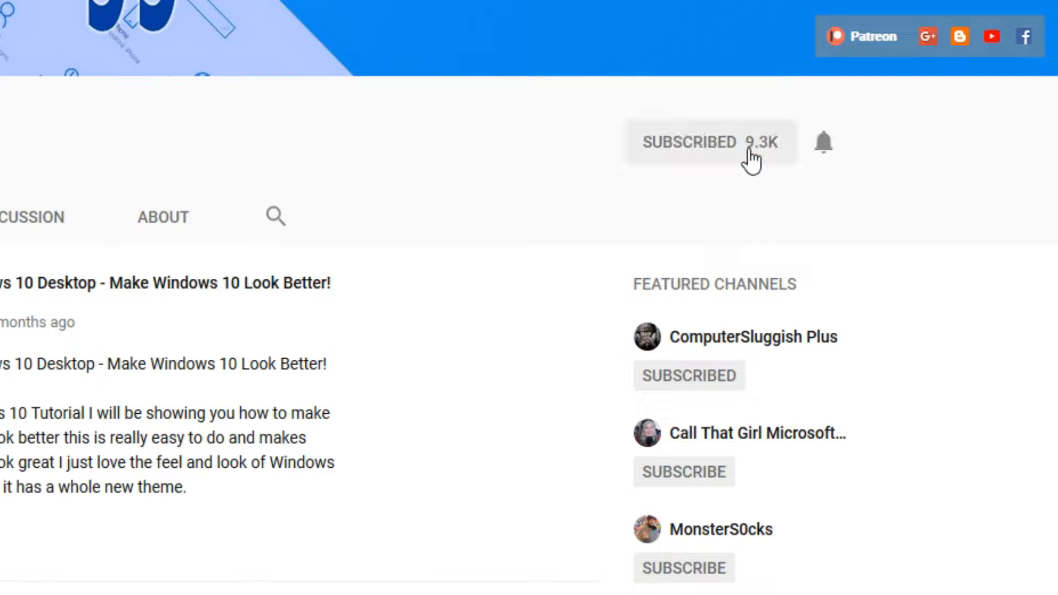
{"action": "mouse_move", "coordinate": [824, 142]}
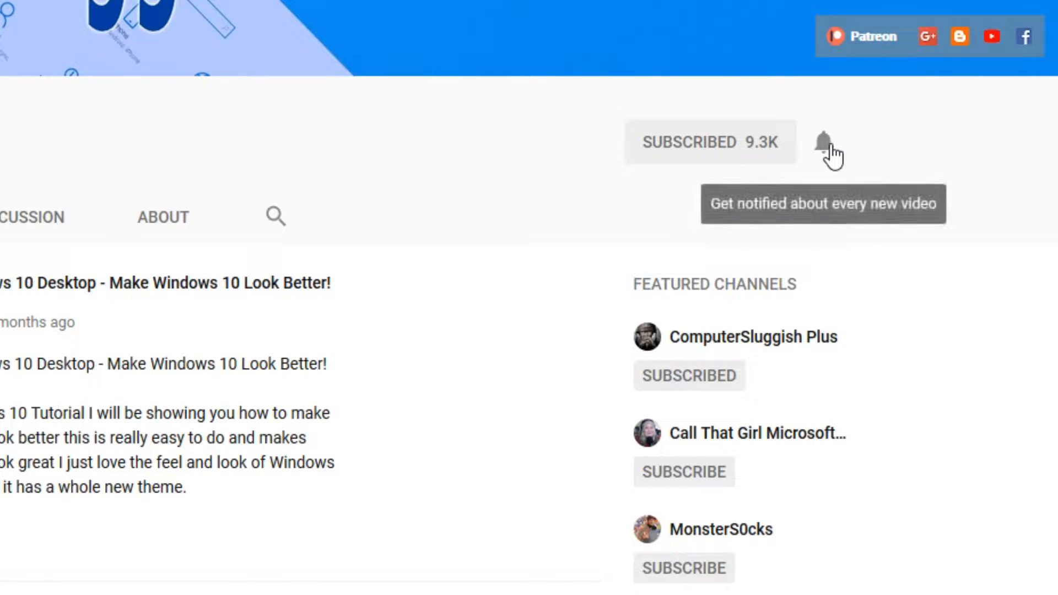
{"action": "scroll", "scroll_direction": "up", "scroll_amount": 3}
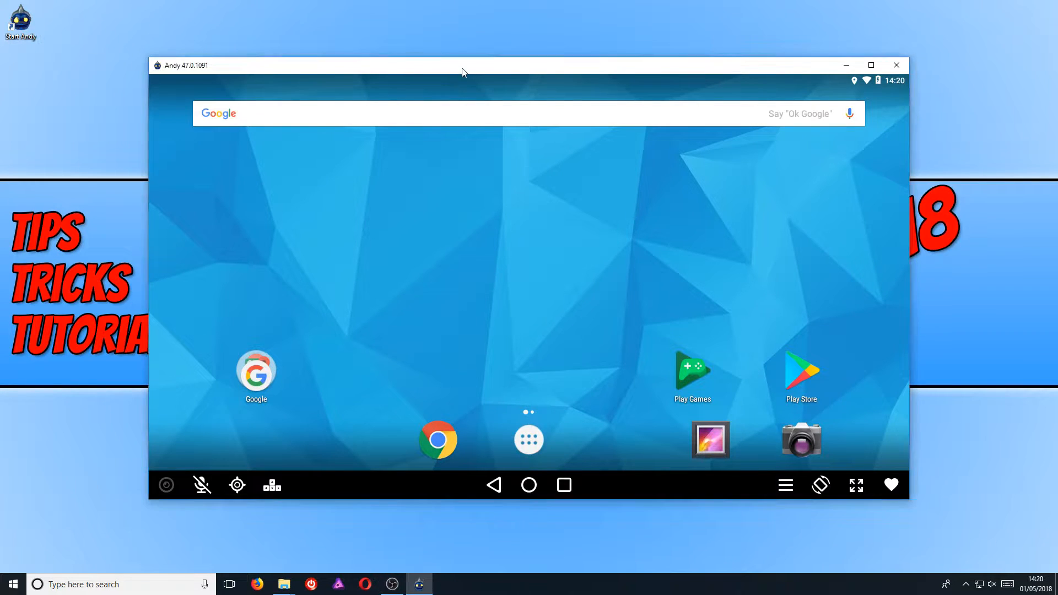
{"action": "mouse_move", "coordinate": [480, 20]}
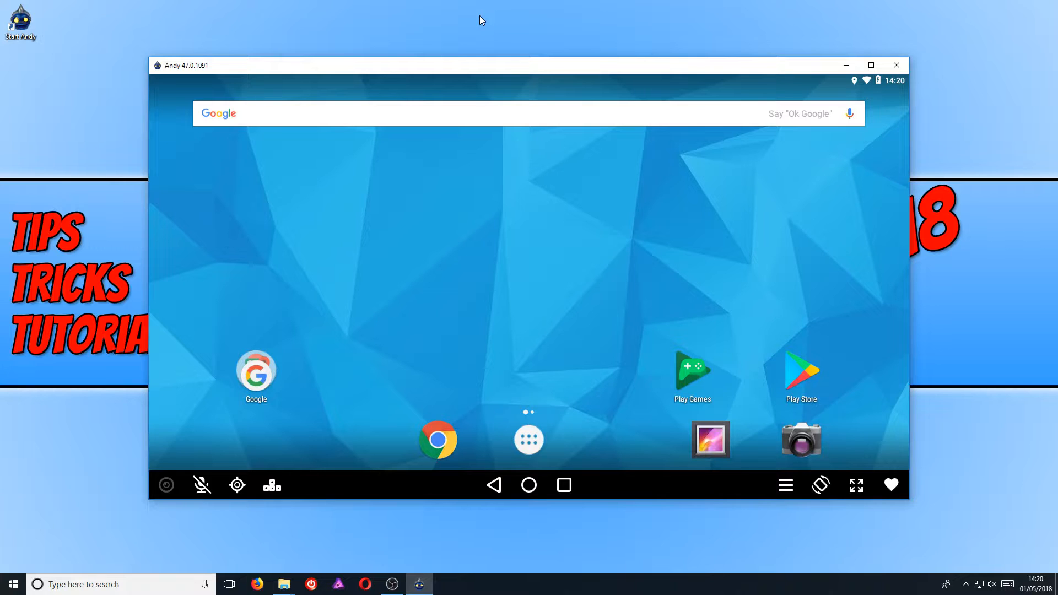
{"action": "mouse_move", "coordinate": [548, 57]}
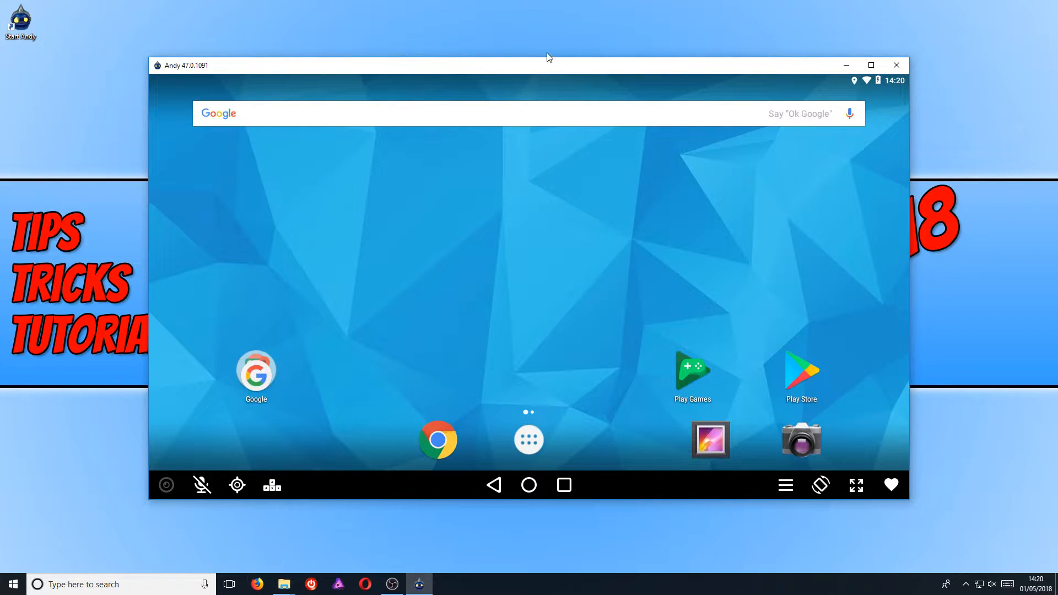
{"action": "mouse_move", "coordinate": [646, 151]}
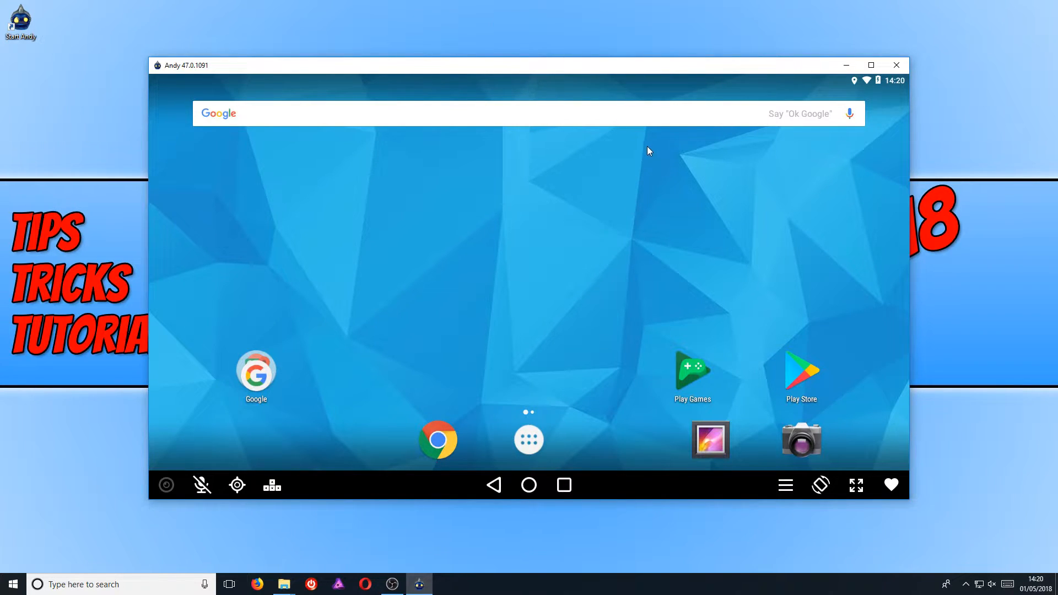
{"action": "mouse_move", "coordinate": [888, 455]}
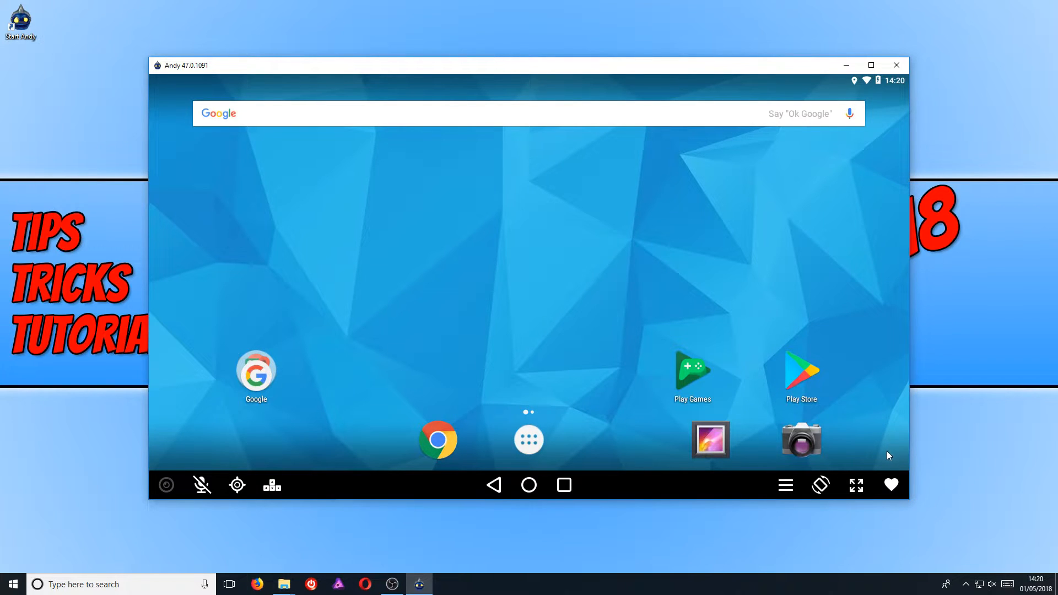
{"action": "mouse_move", "coordinate": [735, 461]}
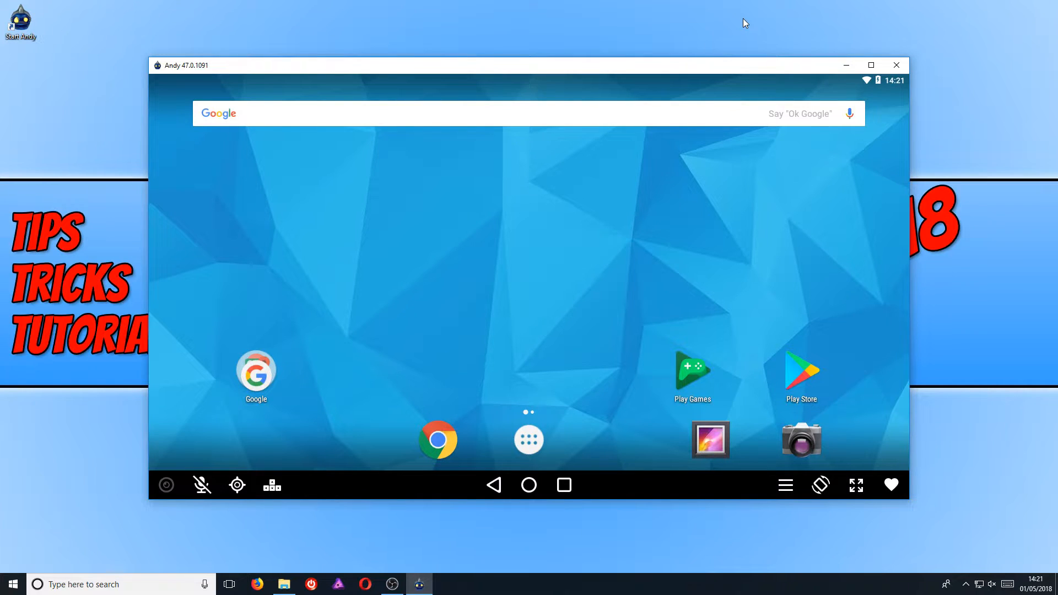
{"action": "mouse_move", "coordinate": [870, 65]}
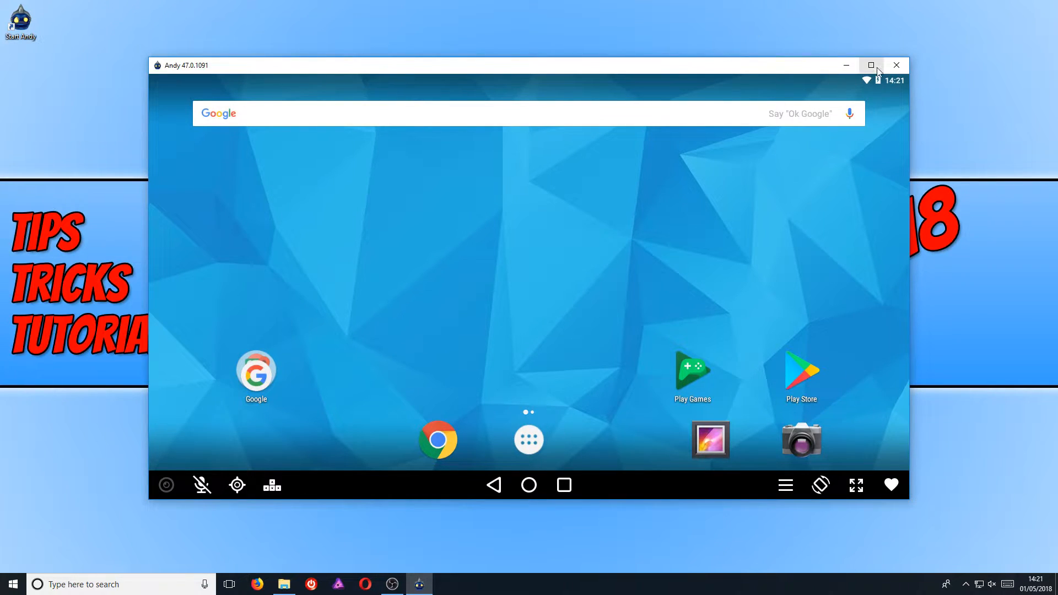
Exit the running Andy emulator and confirm the shutdown prompt.
{"action": "left_click", "coordinate": [896, 65]}
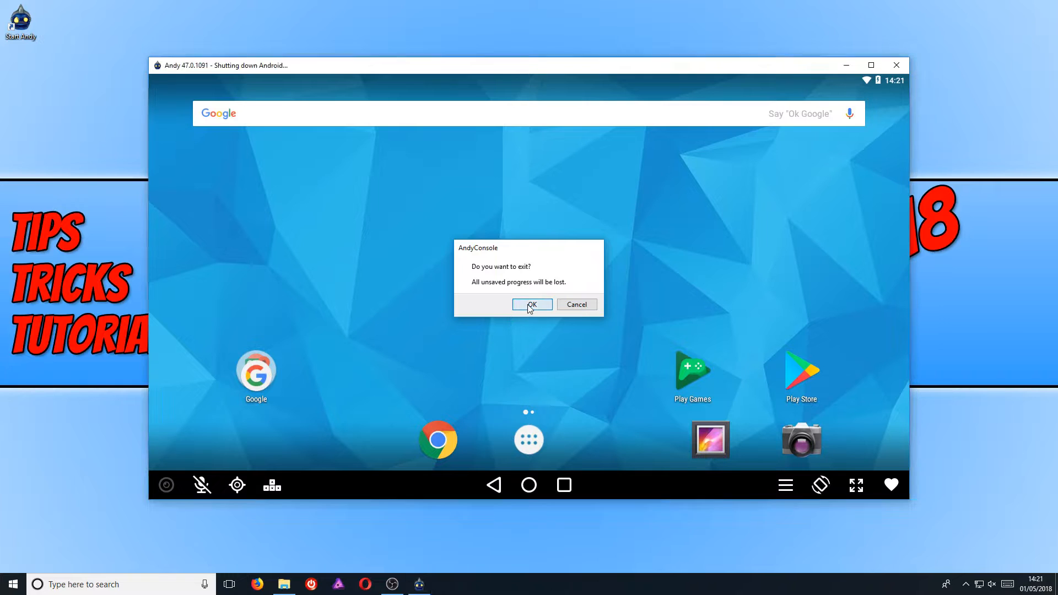
{"action": "left_click", "coordinate": [531, 304]}
{"action": "type", "text": "andy"}
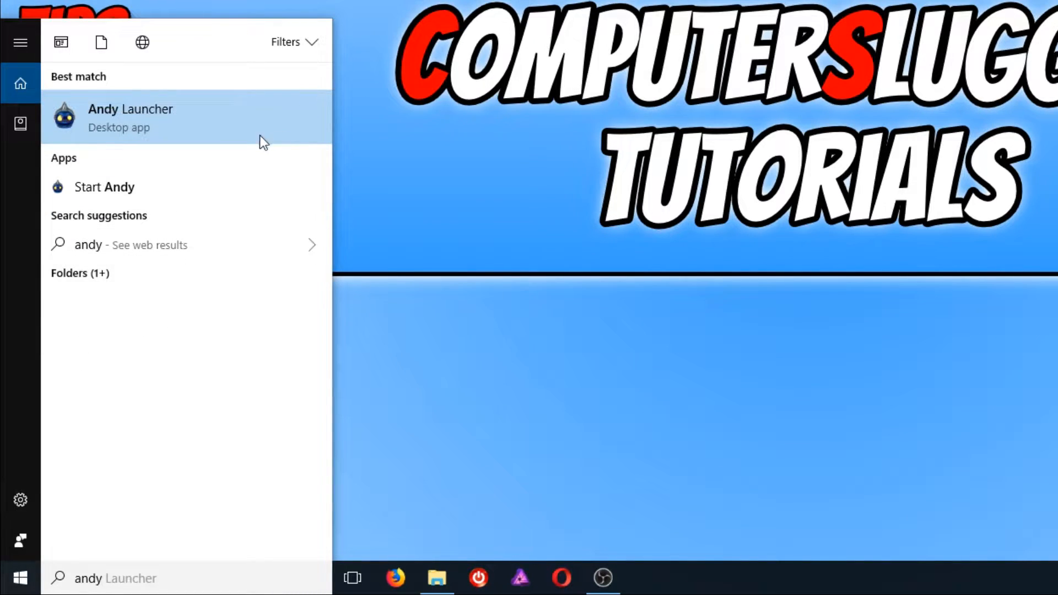
{"action": "mouse_move", "coordinate": [241, 130]}
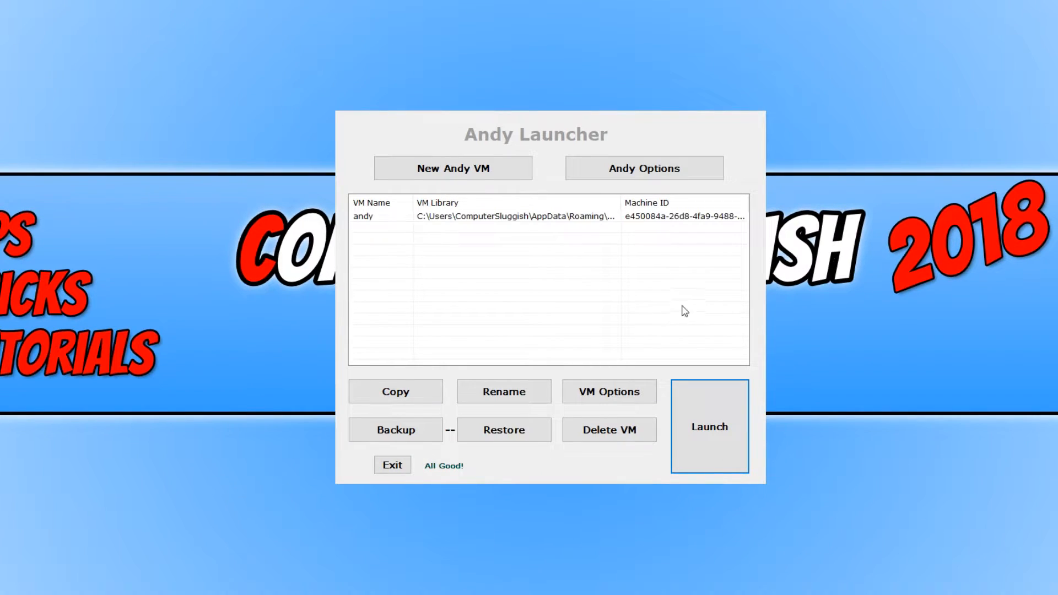
{"action": "mouse_move", "coordinate": [897, 300]}
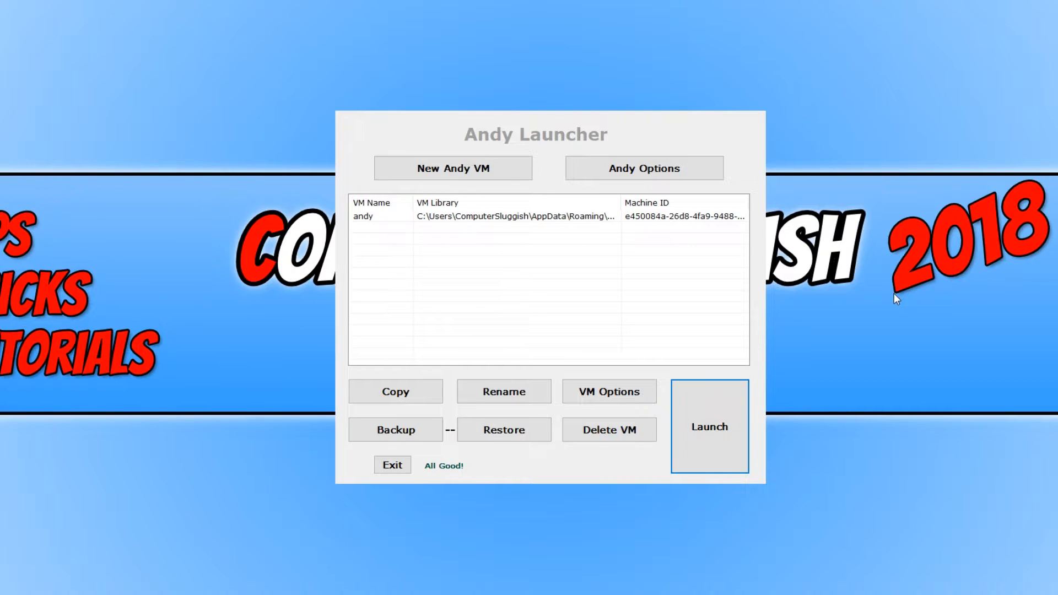
{"action": "mouse_move", "coordinate": [477, 223]}
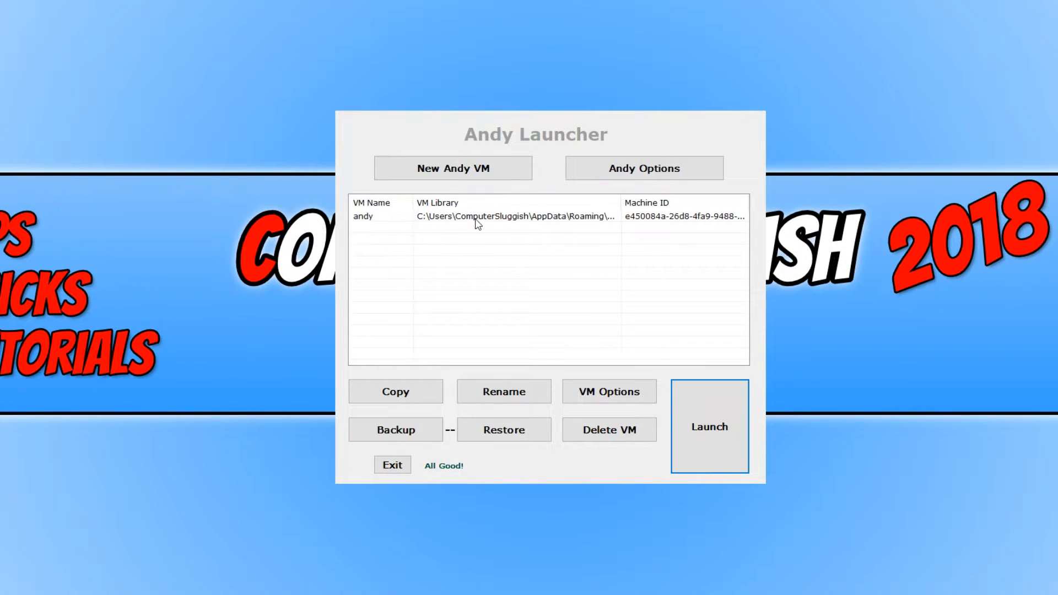
Select the 'andy' virtual machine in the Andy Launcher list.
{"action": "left_click", "coordinate": [473, 216]}
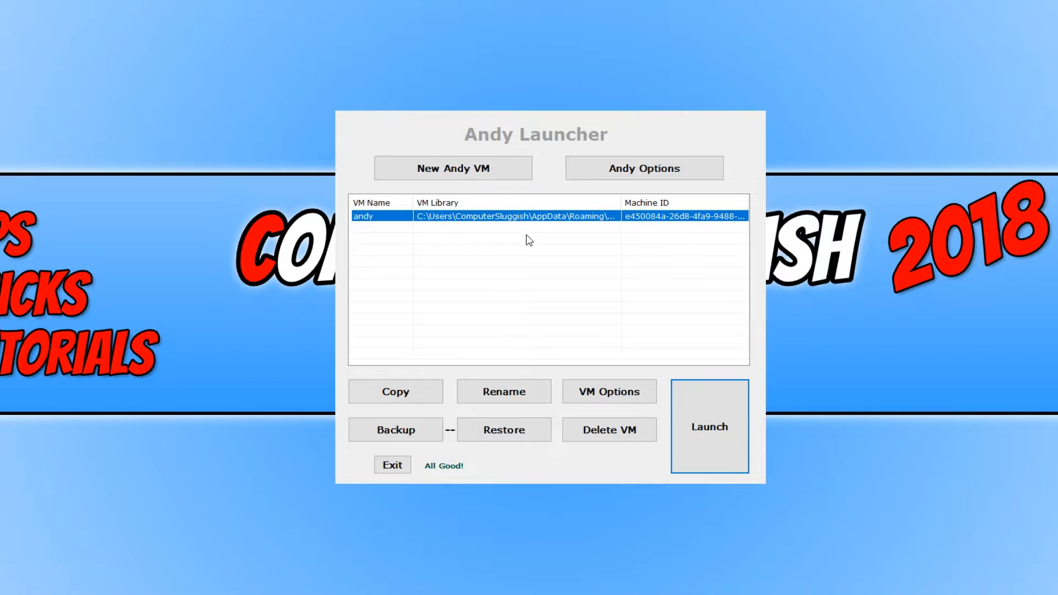
{"action": "mouse_move", "coordinate": [729, 290]}
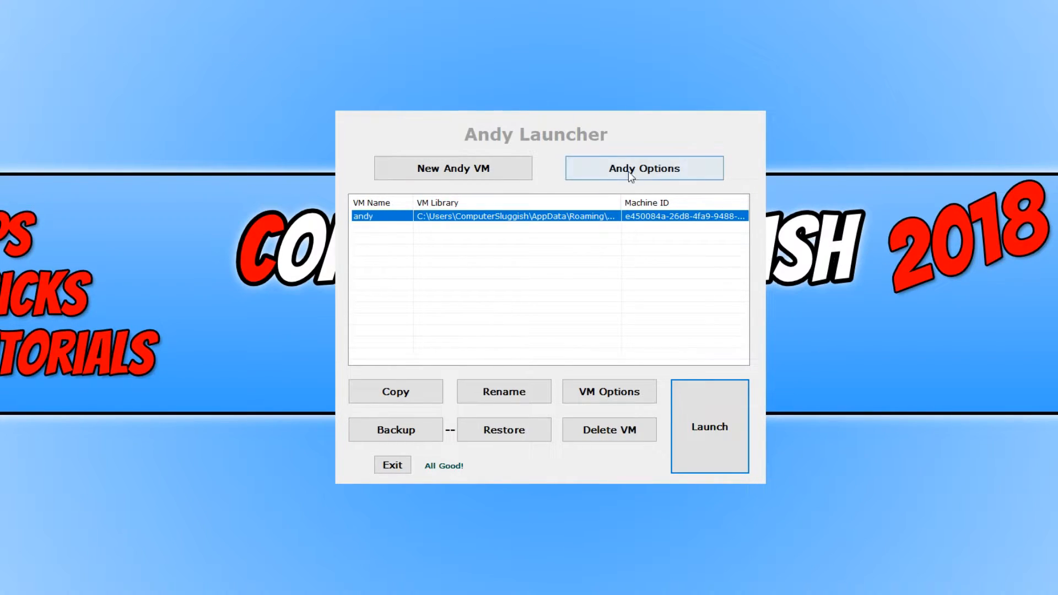
Enable Custom CPU Core Count in Andy Advanced Options and confirm with Done.
{"action": "left_click", "coordinate": [643, 167]}
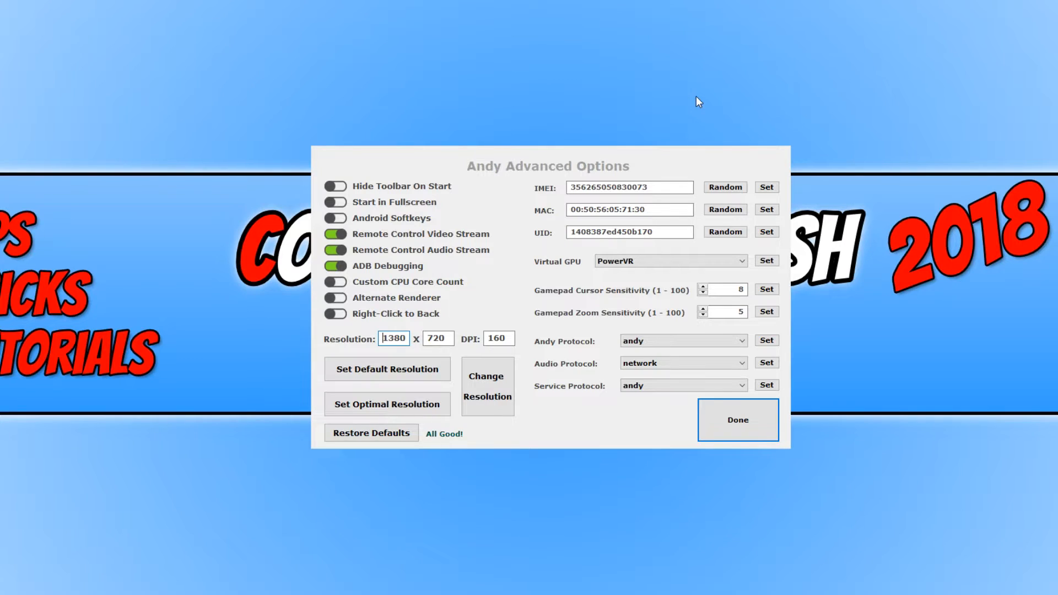
{"action": "mouse_move", "coordinate": [370, 196]}
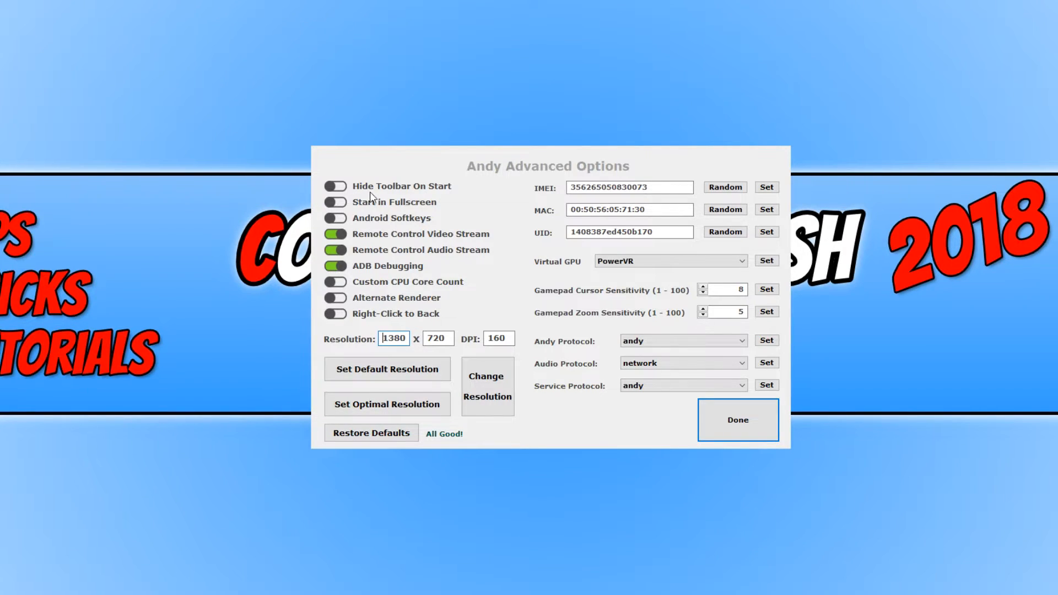
{"action": "mouse_move", "coordinate": [458, 220]}
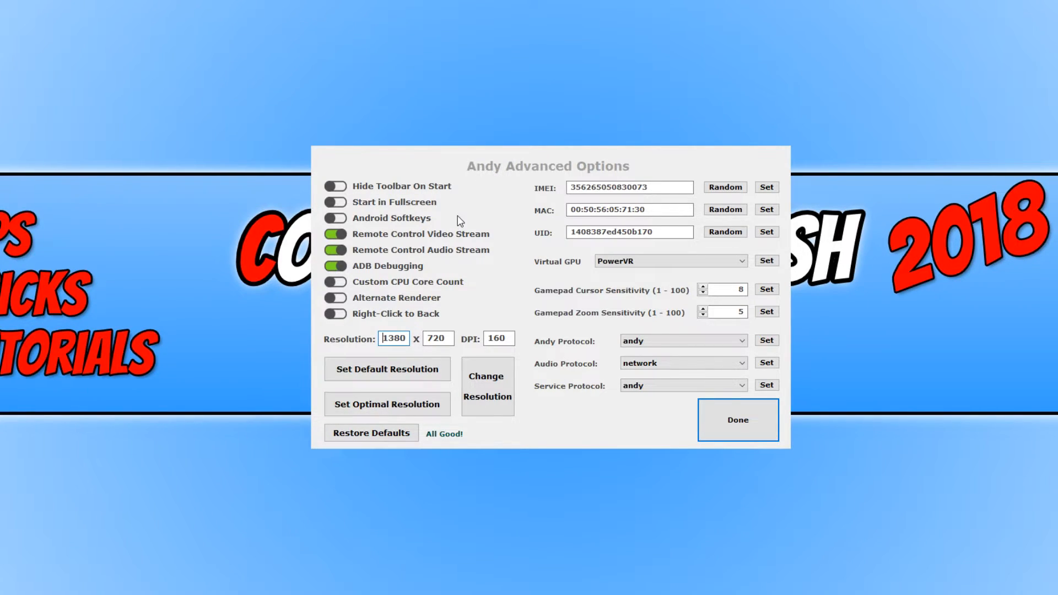
{"action": "mouse_move", "coordinate": [414, 217]}
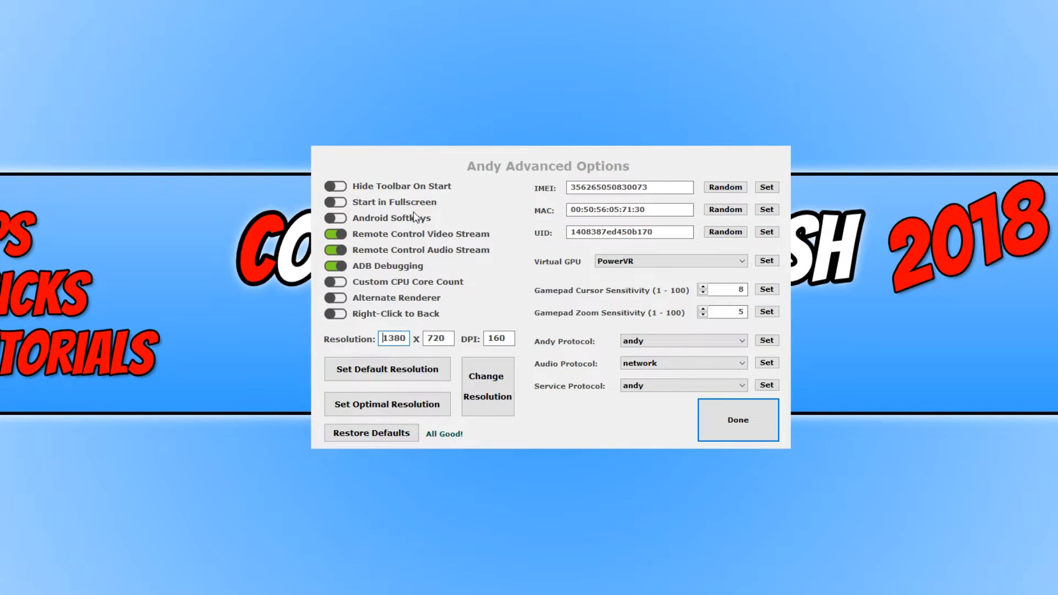
{"action": "mouse_move", "coordinate": [395, 250]}
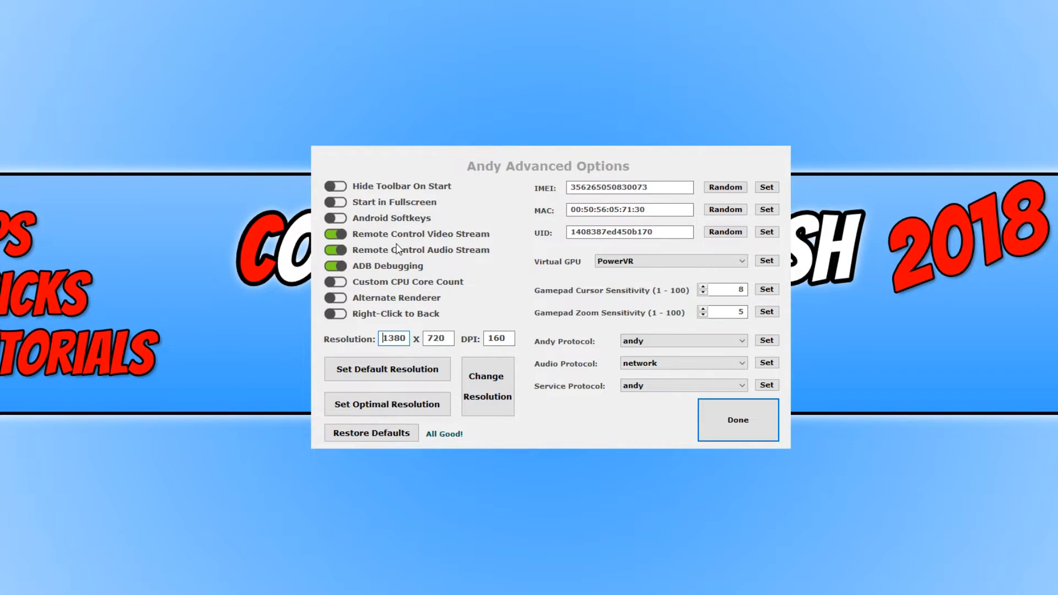
{"action": "mouse_move", "coordinate": [411, 253]}
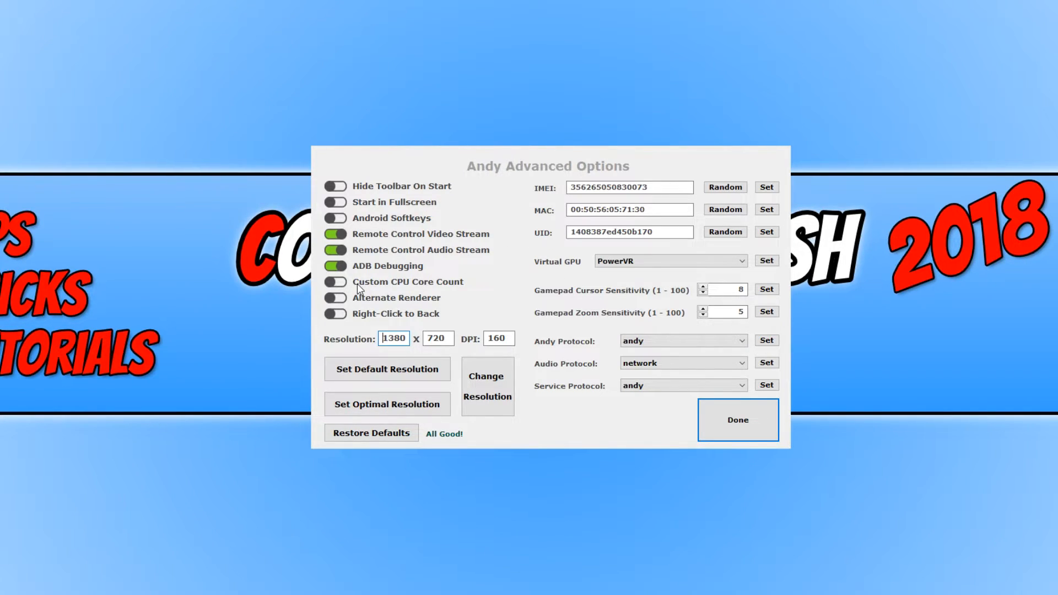
{"action": "mouse_move", "coordinate": [370, 288]}
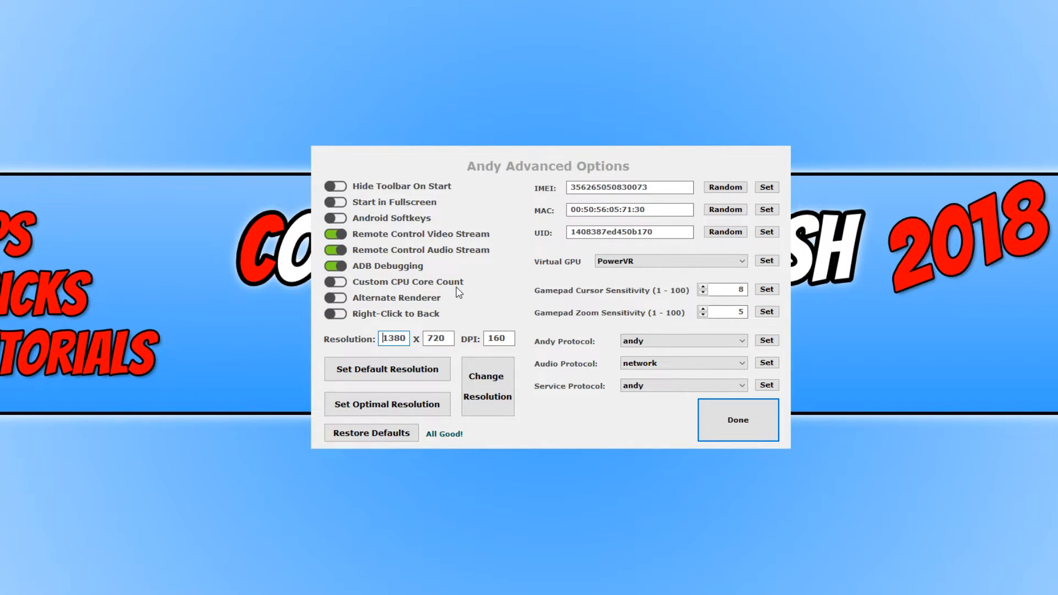
{"action": "mouse_move", "coordinate": [465, 286]}
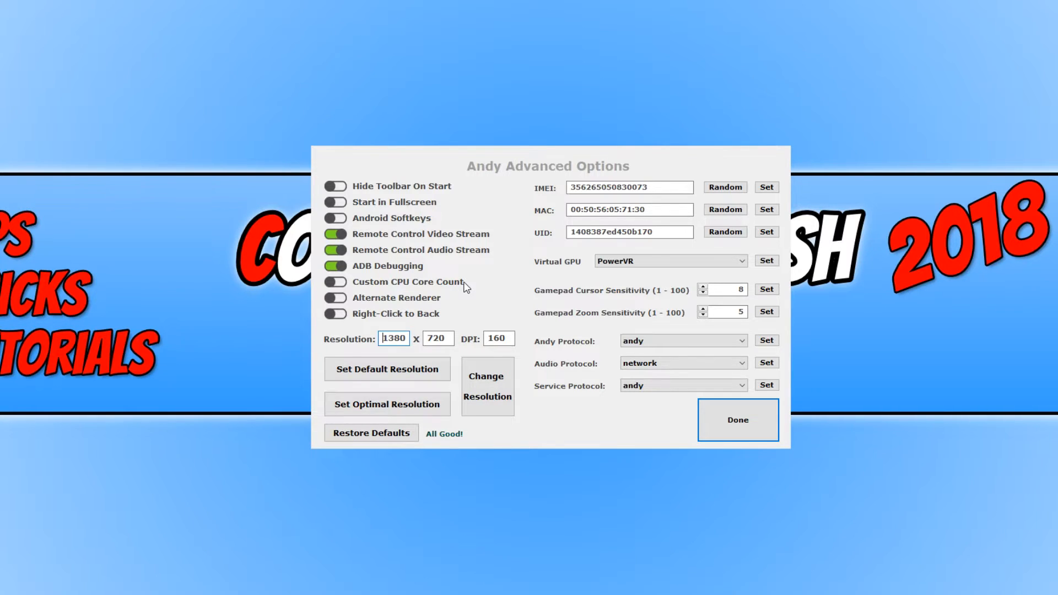
{"action": "mouse_move", "coordinate": [506, 289]}
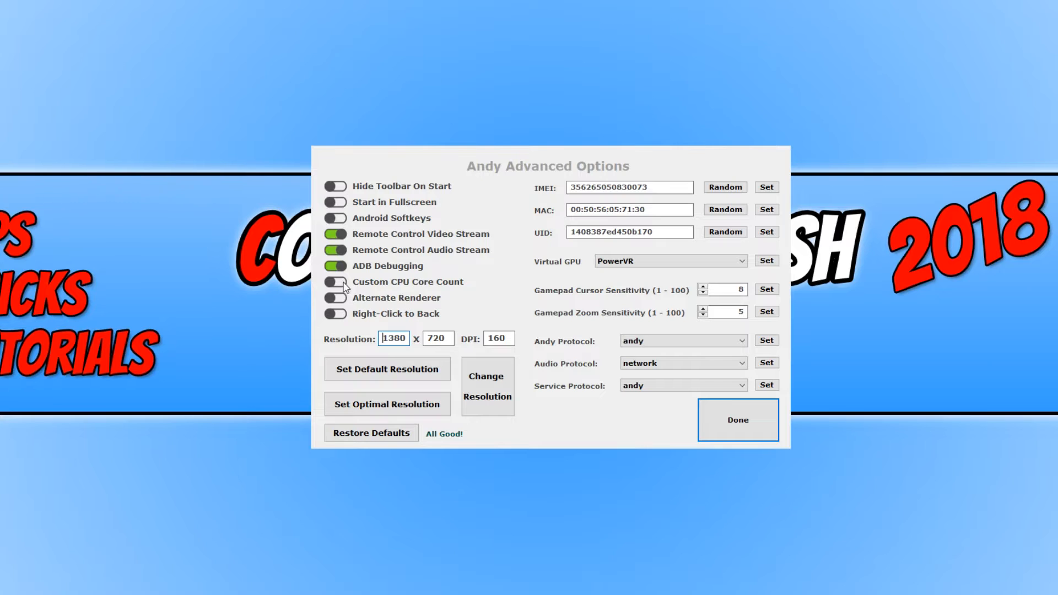
{"action": "left_click", "coordinate": [335, 281]}
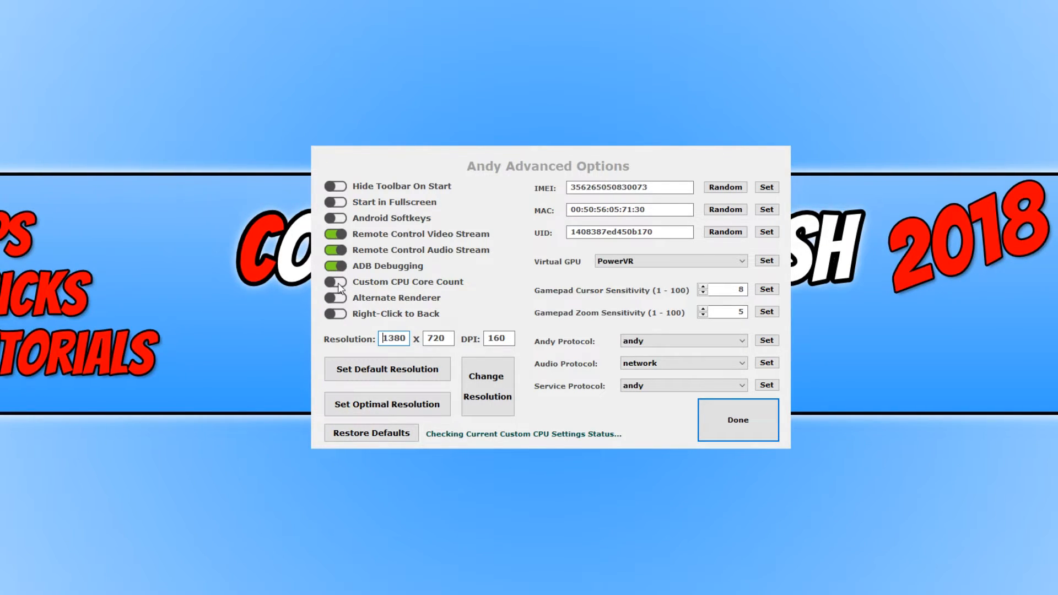
{"action": "left_click", "coordinate": [335, 281]}
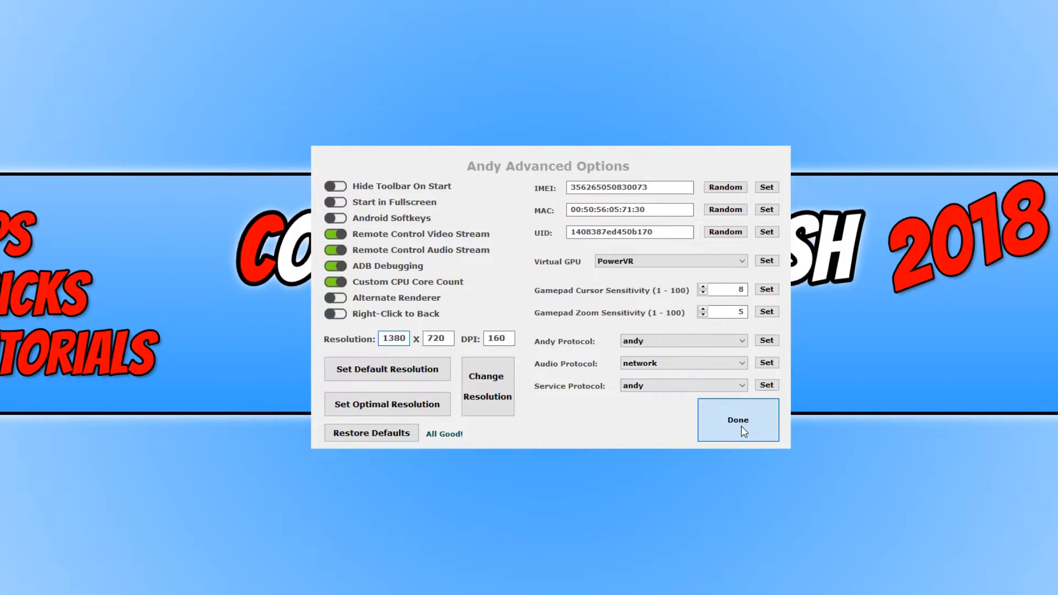
Set the andy machine's vCPU count to 4 in VM Options.
{"action": "left_click", "coordinate": [737, 420]}
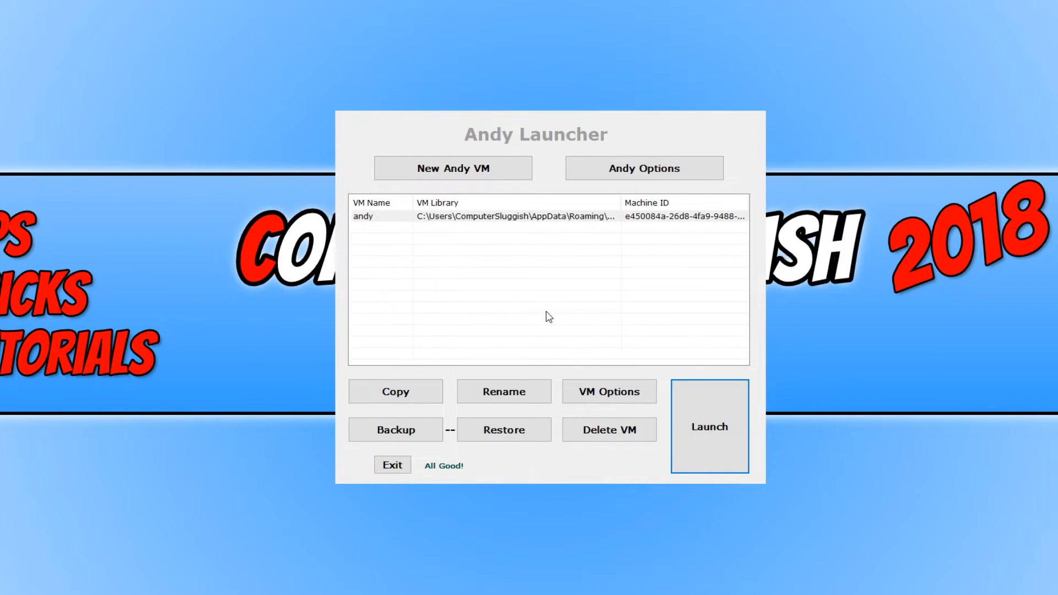
{"action": "mouse_move", "coordinate": [608, 391]}
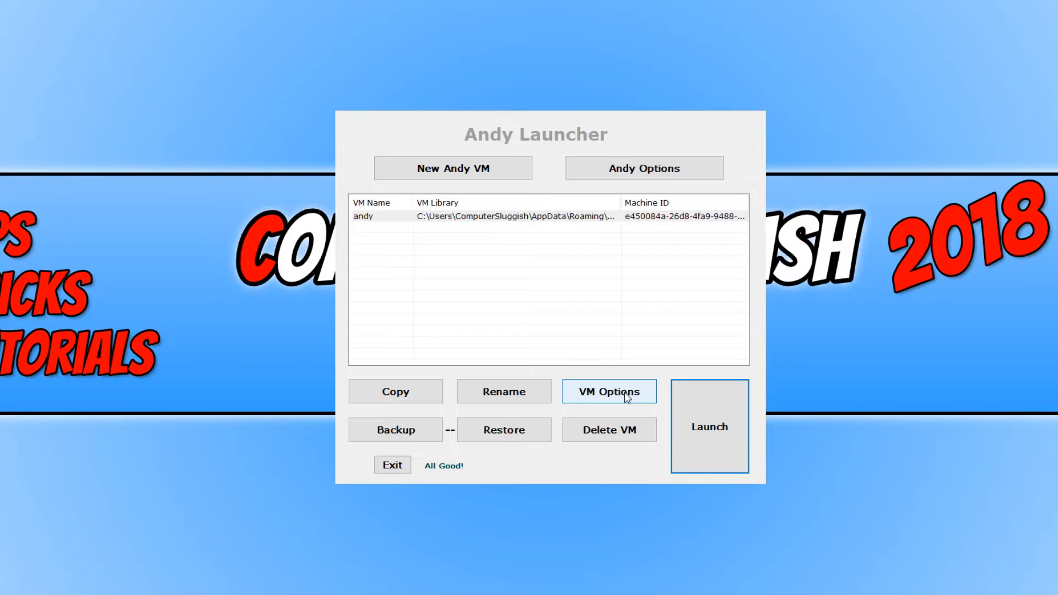
{"action": "left_click", "coordinate": [608, 391]}
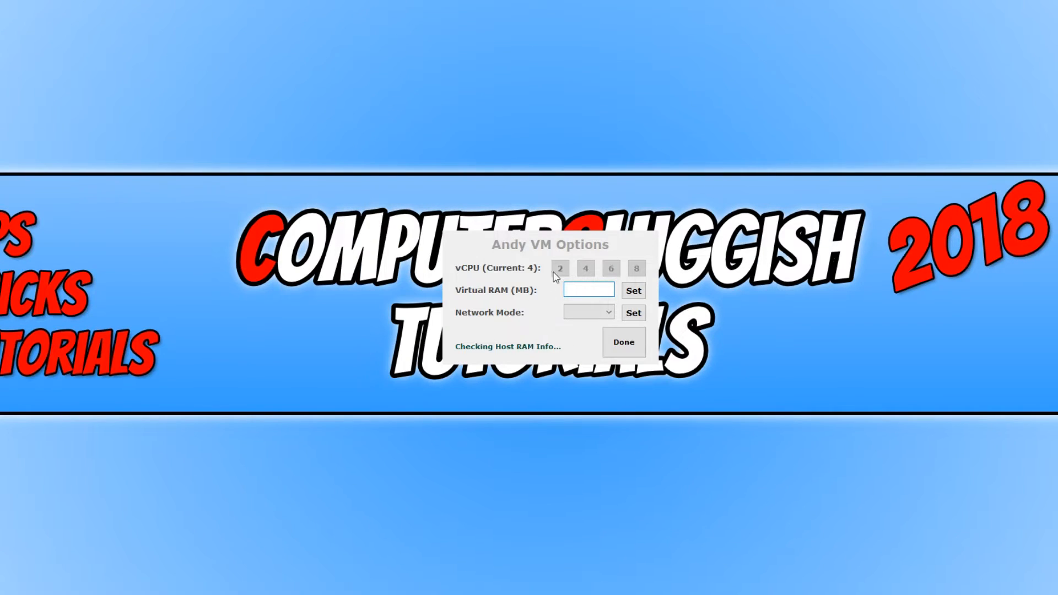
{"action": "left_click", "coordinate": [584, 267]}
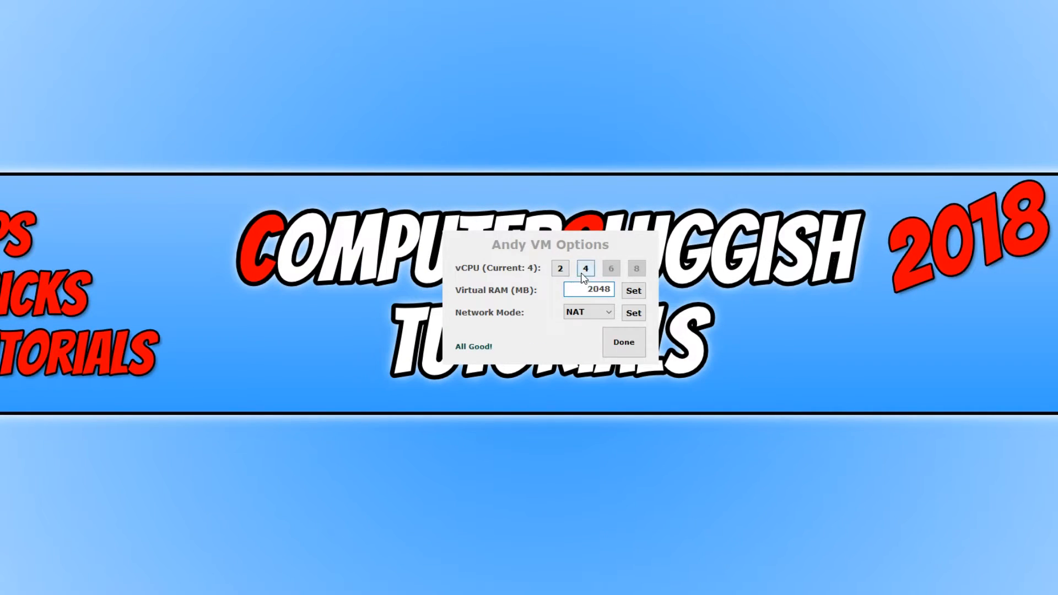
{"action": "left_click", "coordinate": [584, 267]}
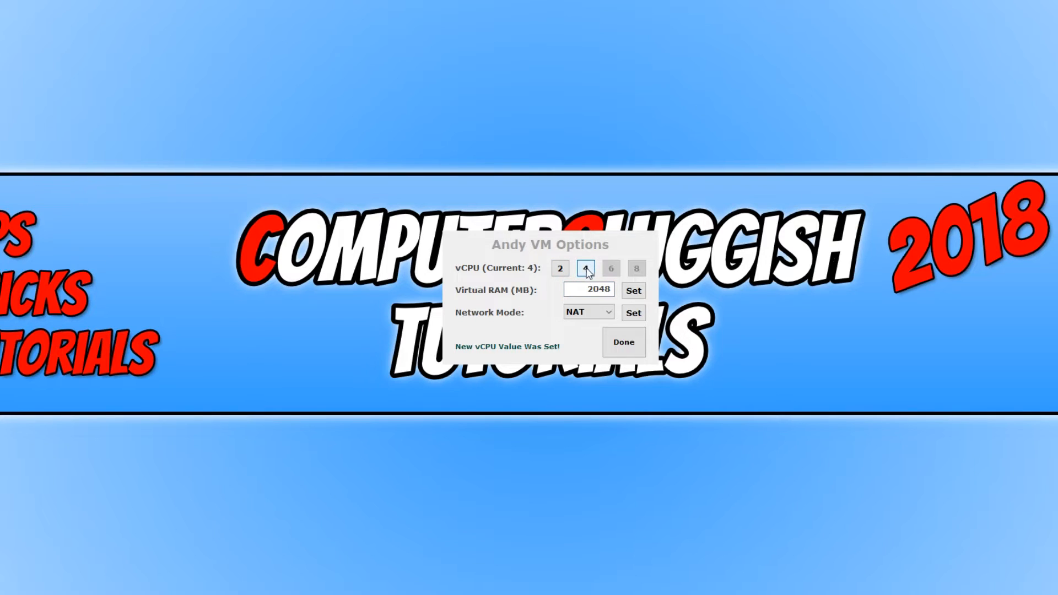
{"action": "left_click", "coordinate": [584, 267]}
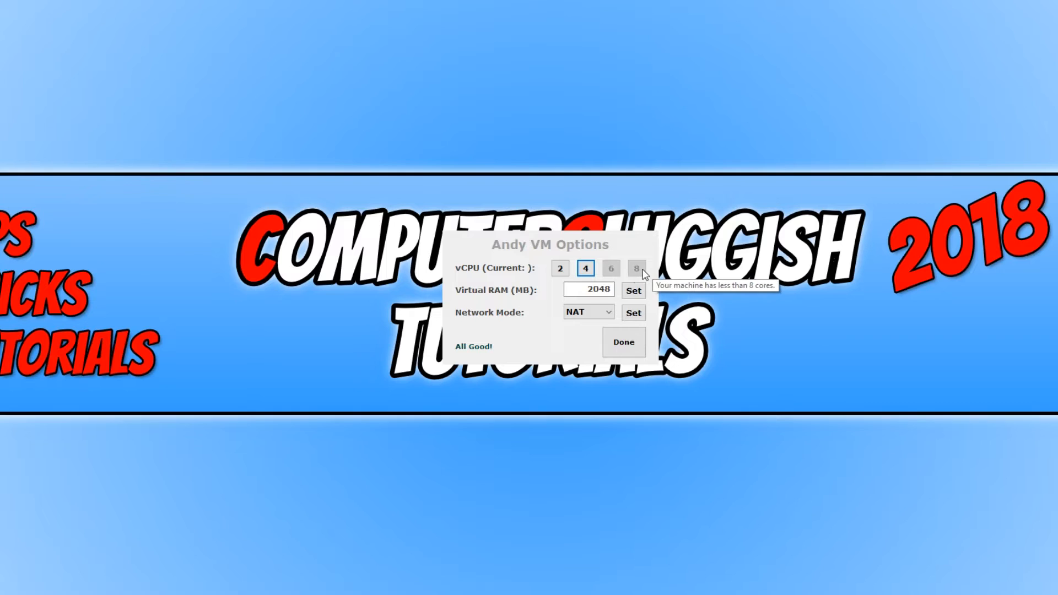
{"action": "mouse_move", "coordinate": [655, 326]}
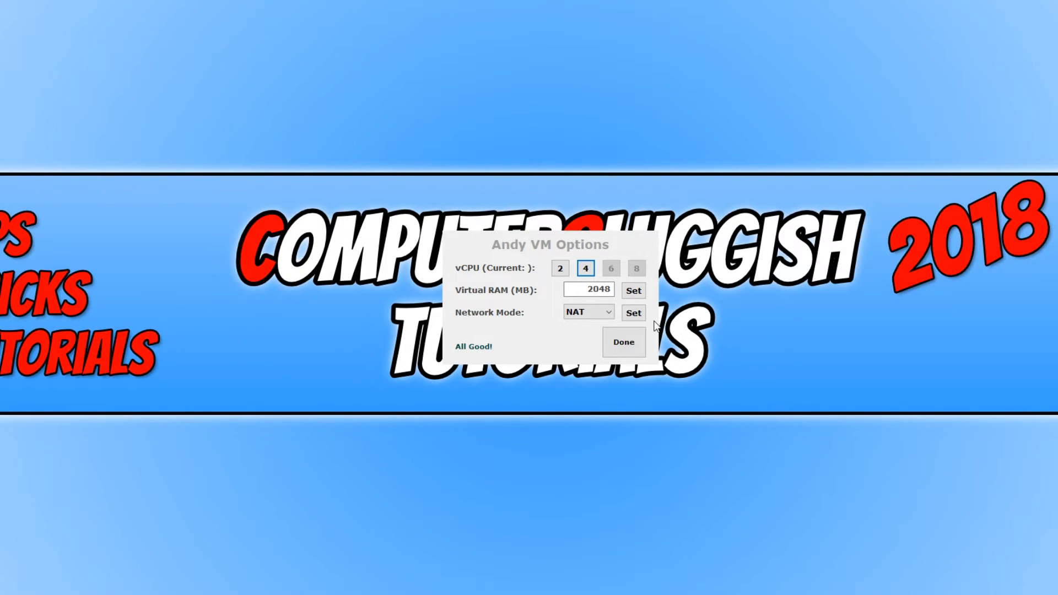
{"action": "mouse_move", "coordinate": [615, 330]}
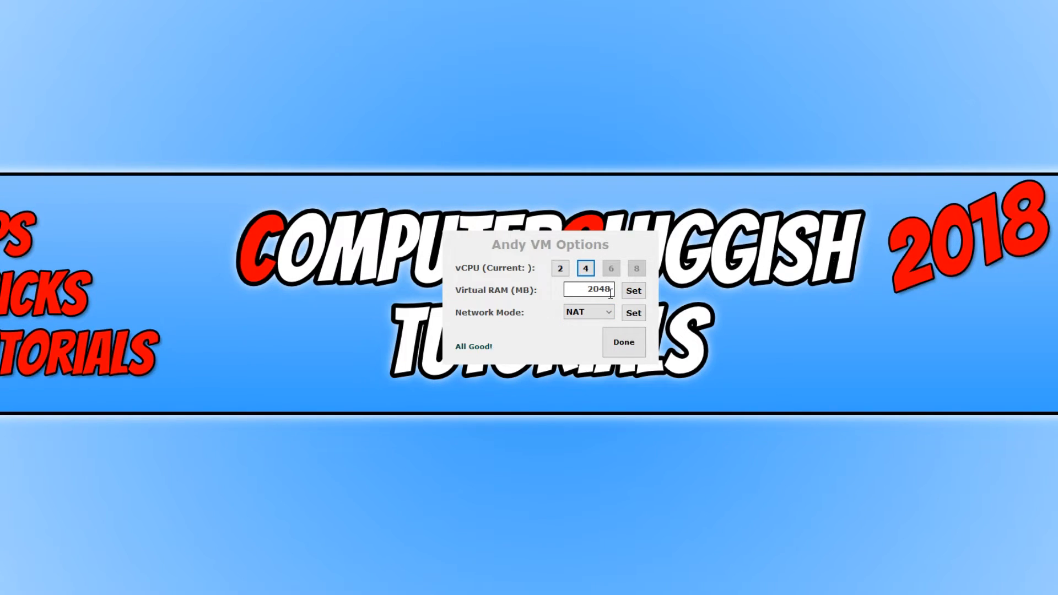
{"action": "triple_click", "coordinate": [588, 290]}
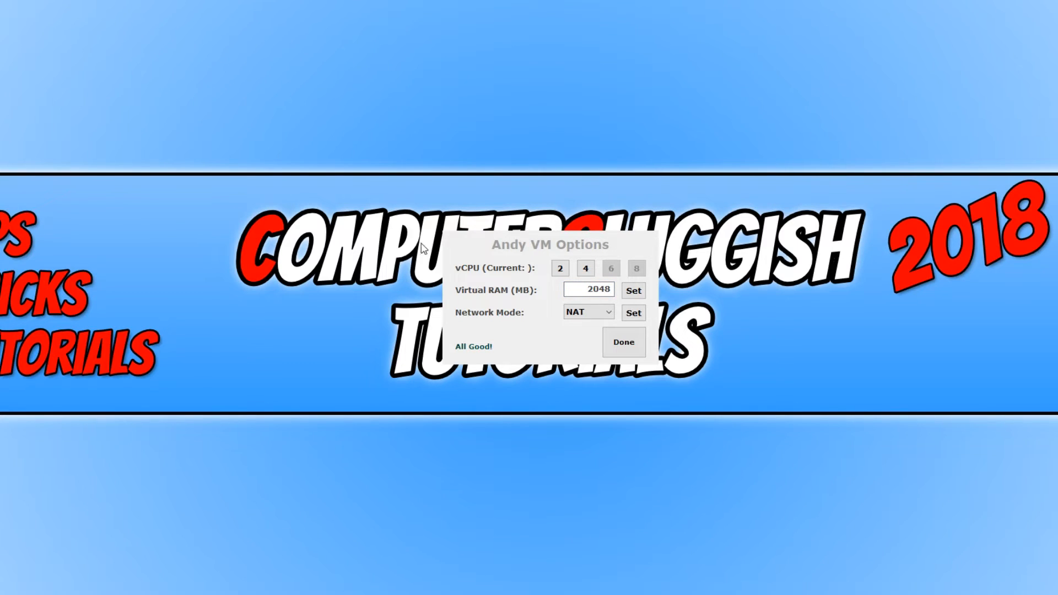
{"action": "mouse_move", "coordinate": [276, 391]}
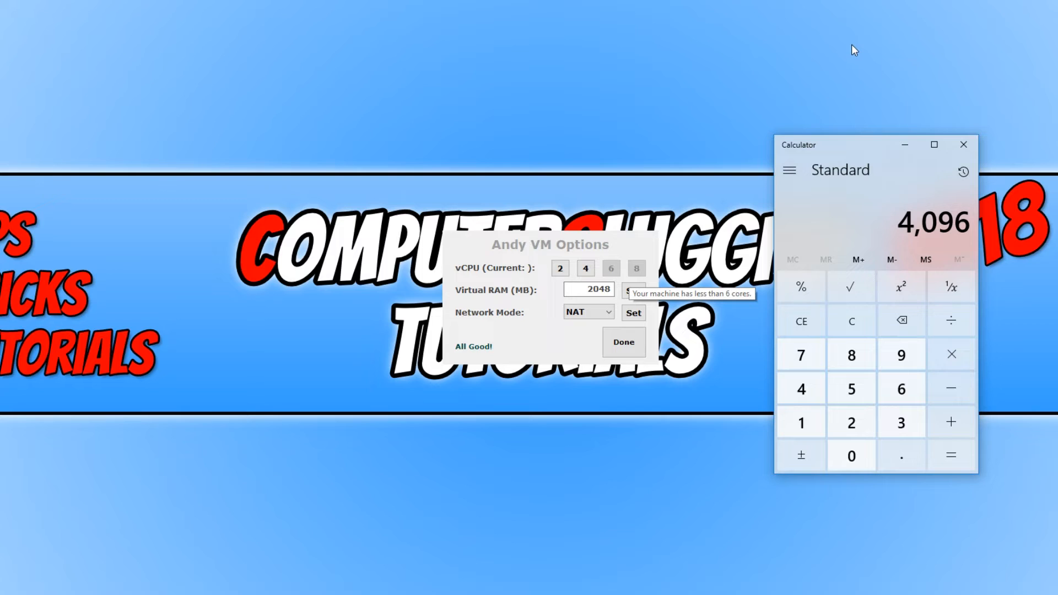
Set the andy machine's Virtual RAM to 4096 MB and confirm with Done.
{"action": "triple_click", "coordinate": [588, 288]}
{"action": "type", "text": "4096"}
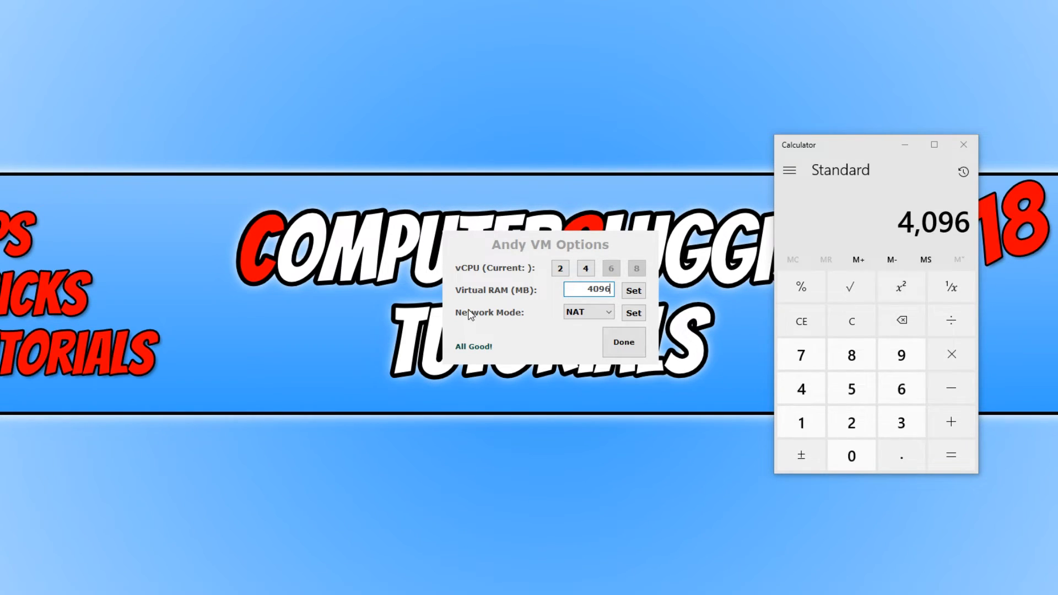
{"action": "left_click", "coordinate": [633, 290]}
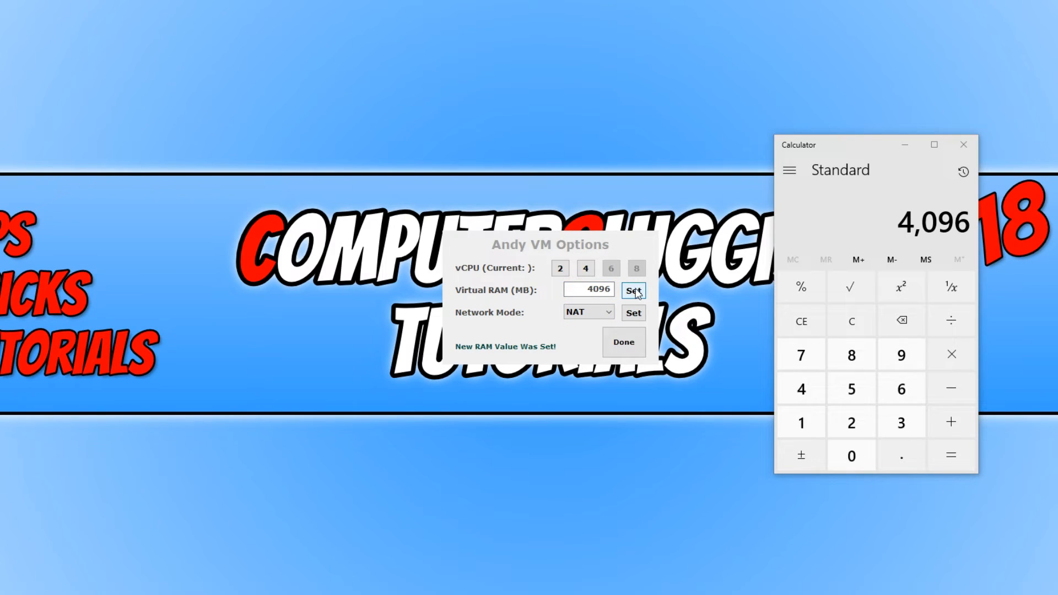
{"action": "left_click", "coordinate": [622, 342]}
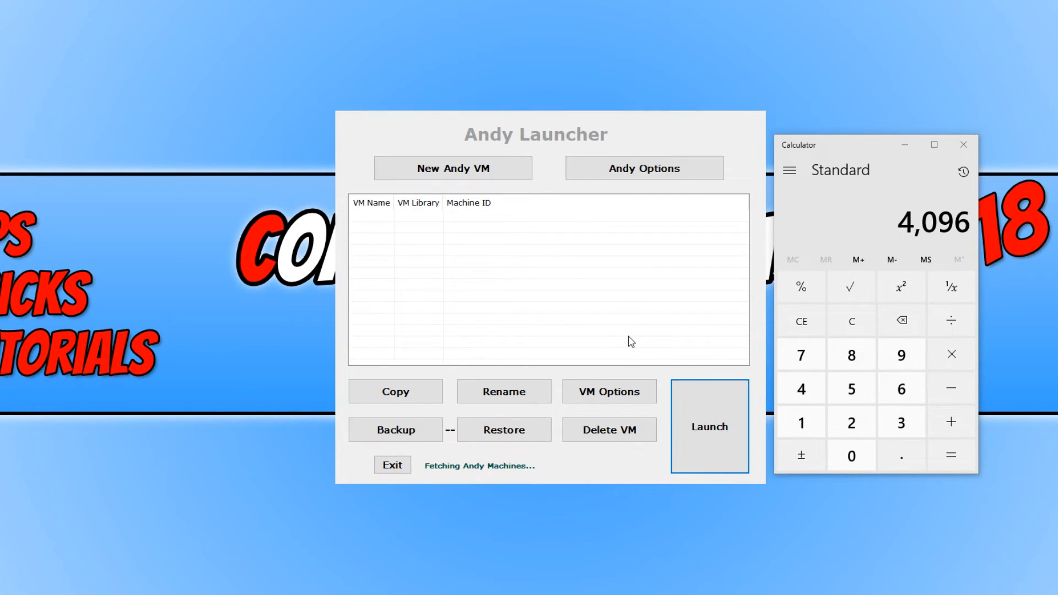
{"action": "mouse_move", "coordinate": [645, 169]}
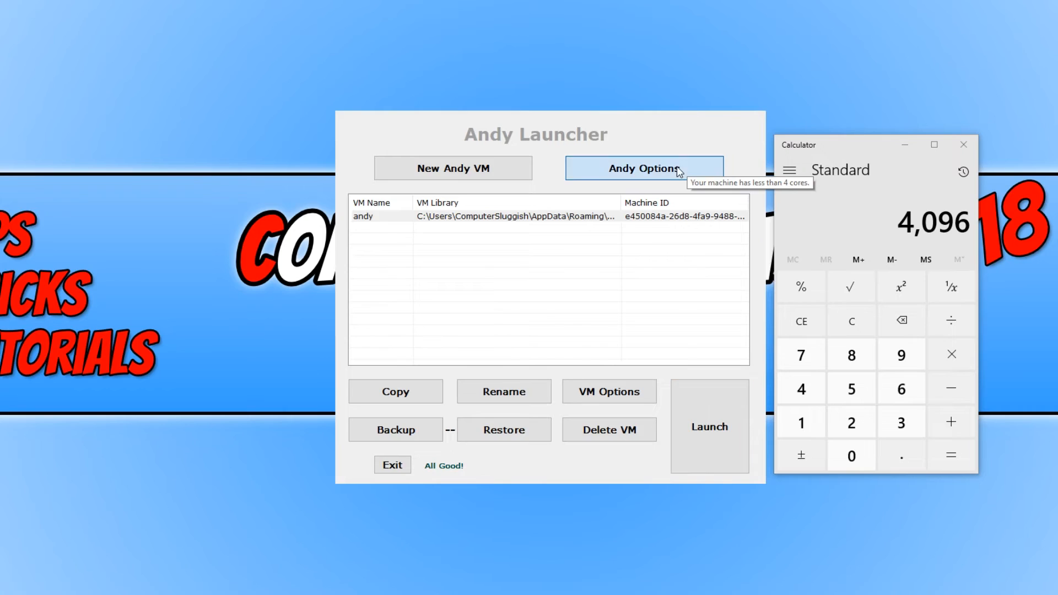
Review the Virtual GPU choices (Adreno, PowerVR, Mali) and keep PowerVR selected.
{"action": "left_click", "coordinate": [644, 168]}
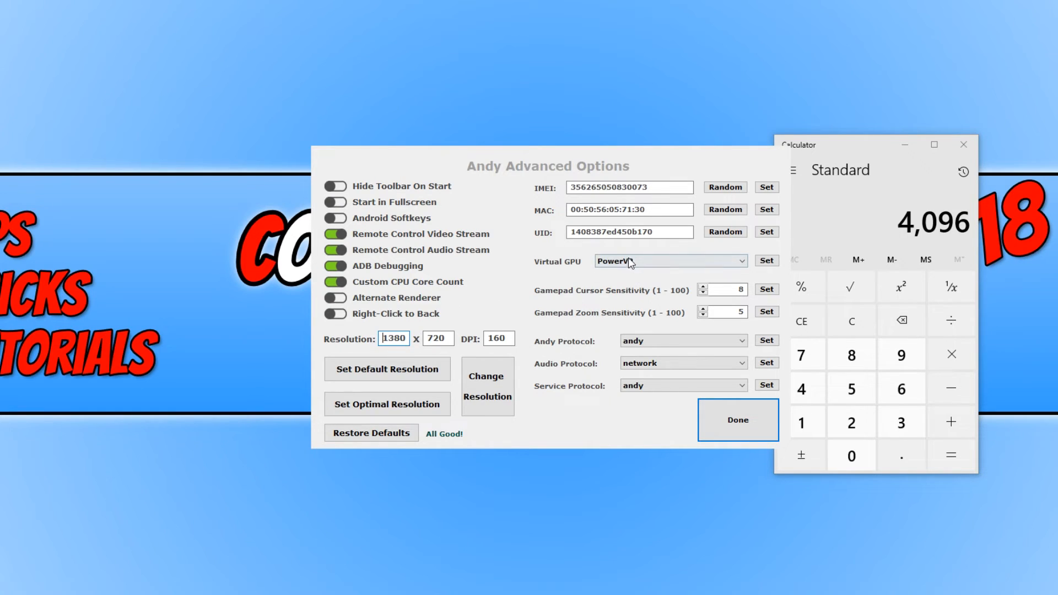
{"action": "left_click", "coordinate": [670, 261]}
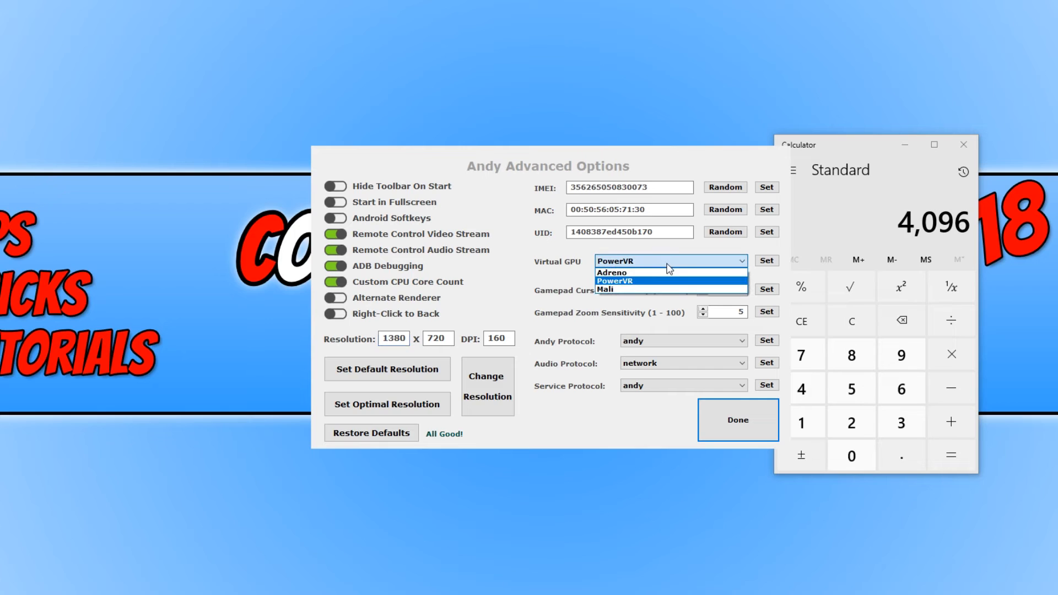
{"action": "mouse_move", "coordinate": [654, 290]}
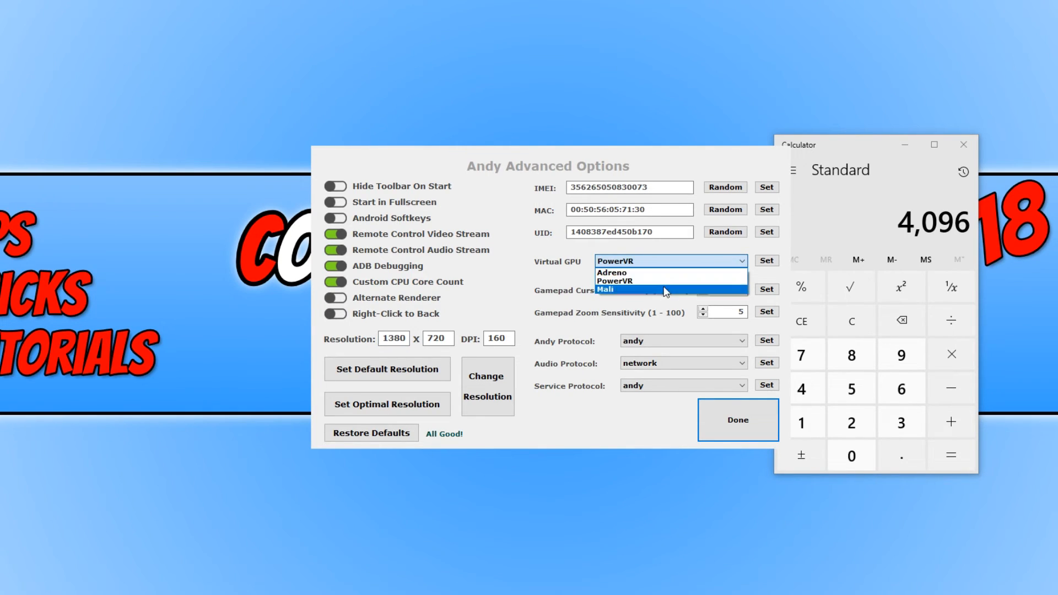
{"action": "mouse_move", "coordinate": [654, 254]}
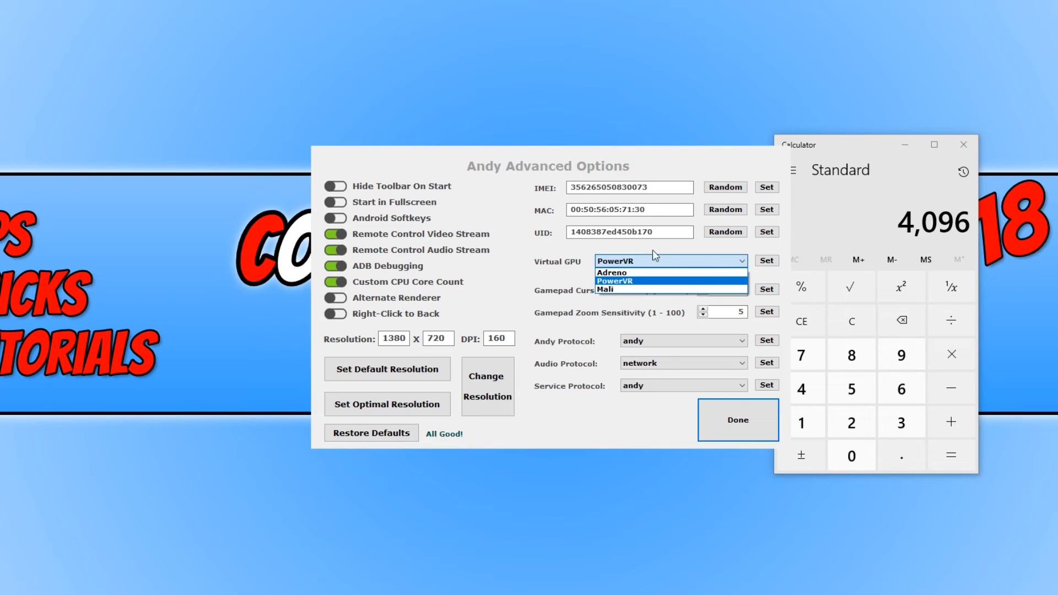
{"action": "left_click", "coordinate": [614, 280]}
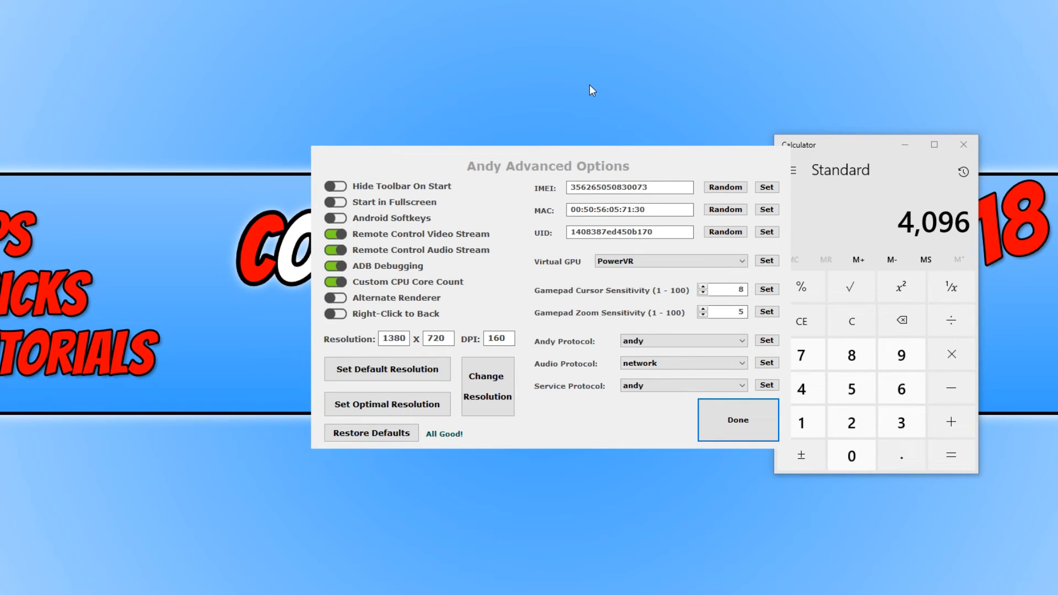